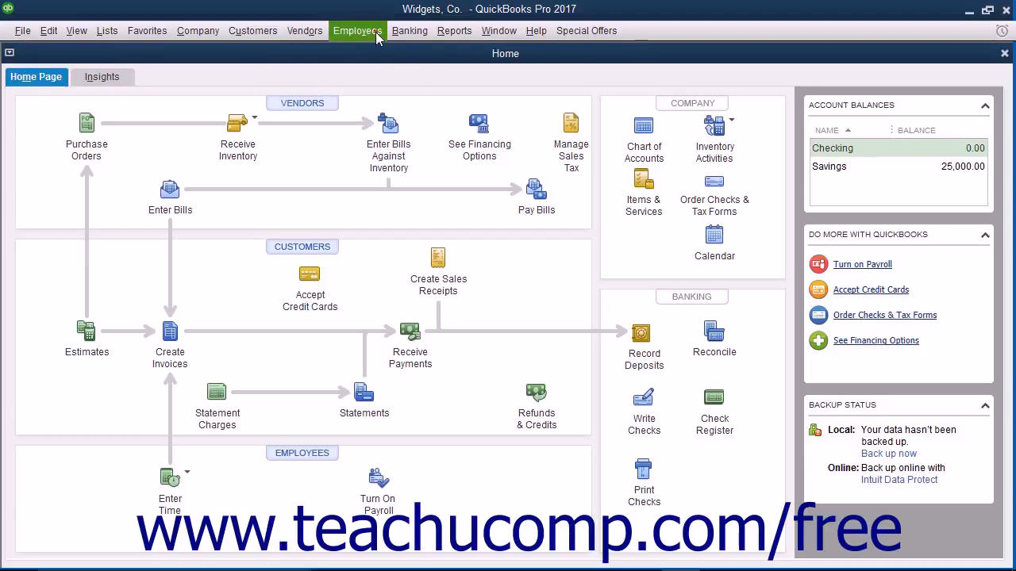
# Open the Turn On Payroll sign-up page from the Employees > Payroll menu
pyautogui.click(358, 30)
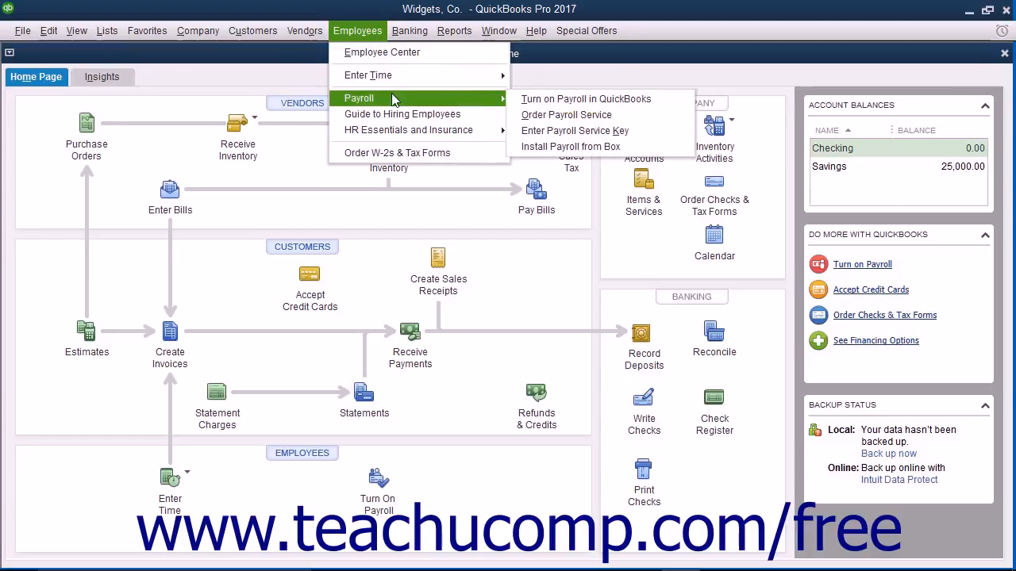
pyautogui.moveTo(585, 99)
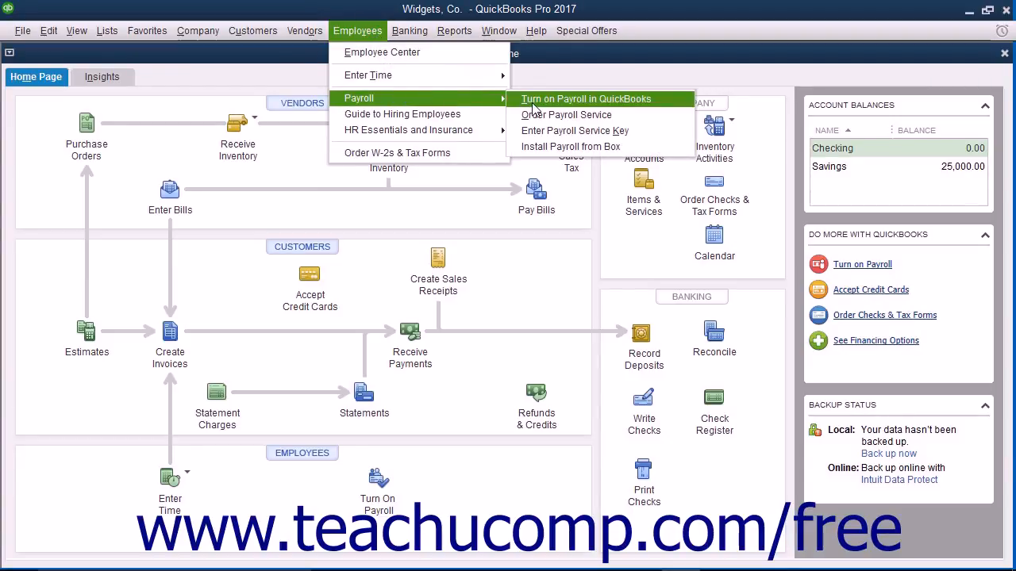
pyautogui.click(566, 115)
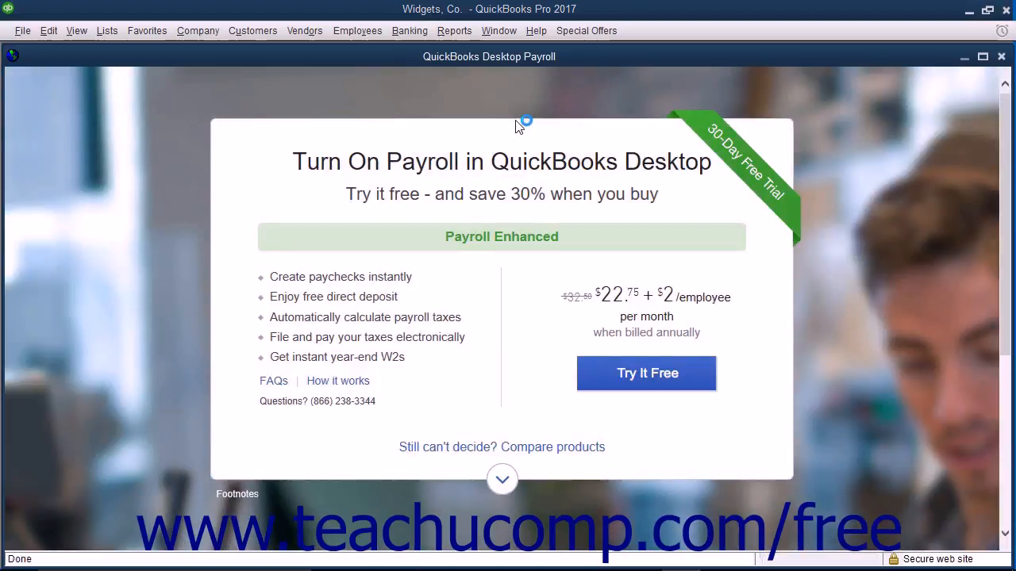
pyautogui.moveTo(522, 133)
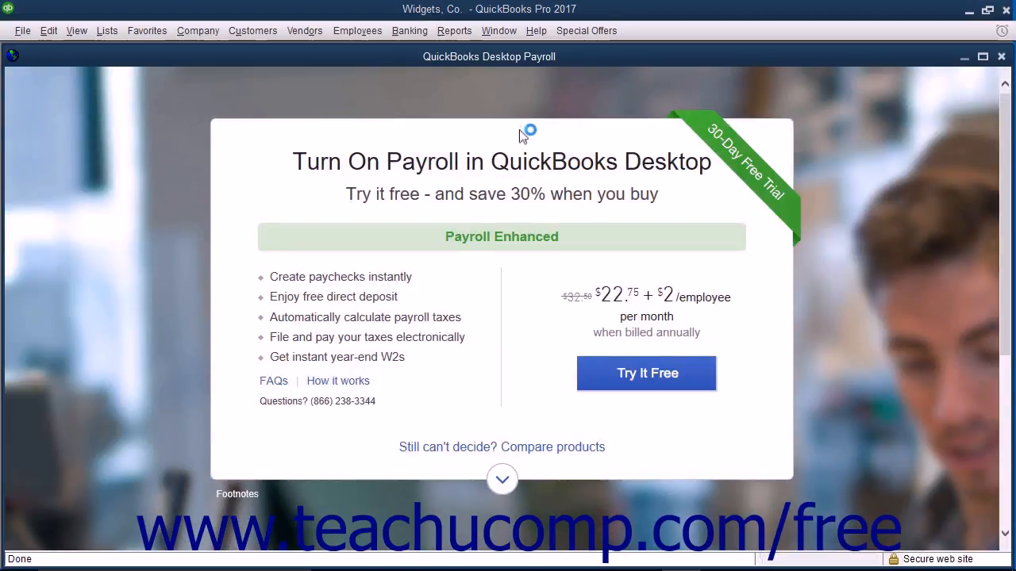
# Close the payroll sign-up page, then browse the Employees menu without choosing anything
pyautogui.click(22, 30)
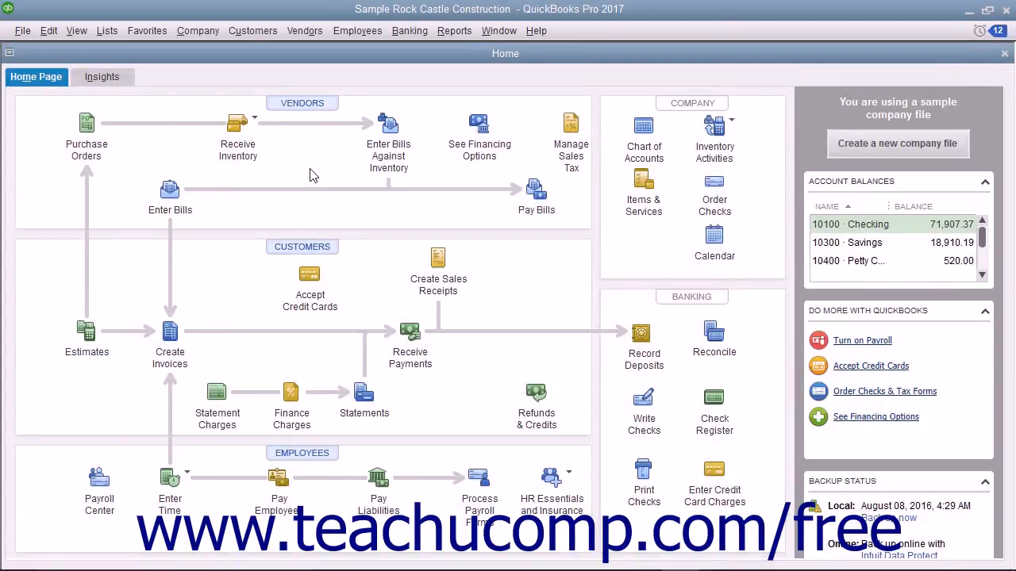
pyautogui.moveTo(315, 169)
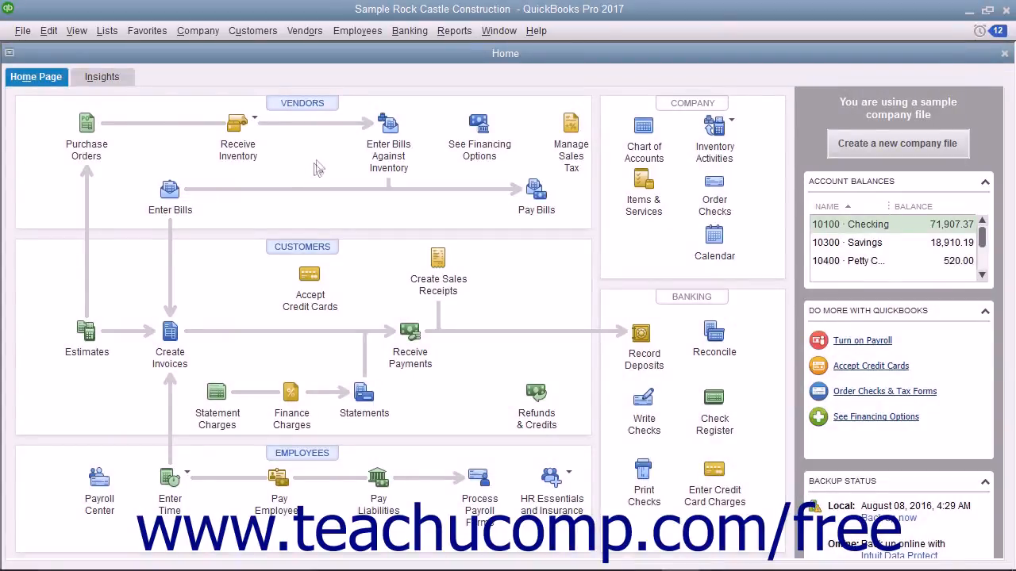
pyautogui.click(357, 31)
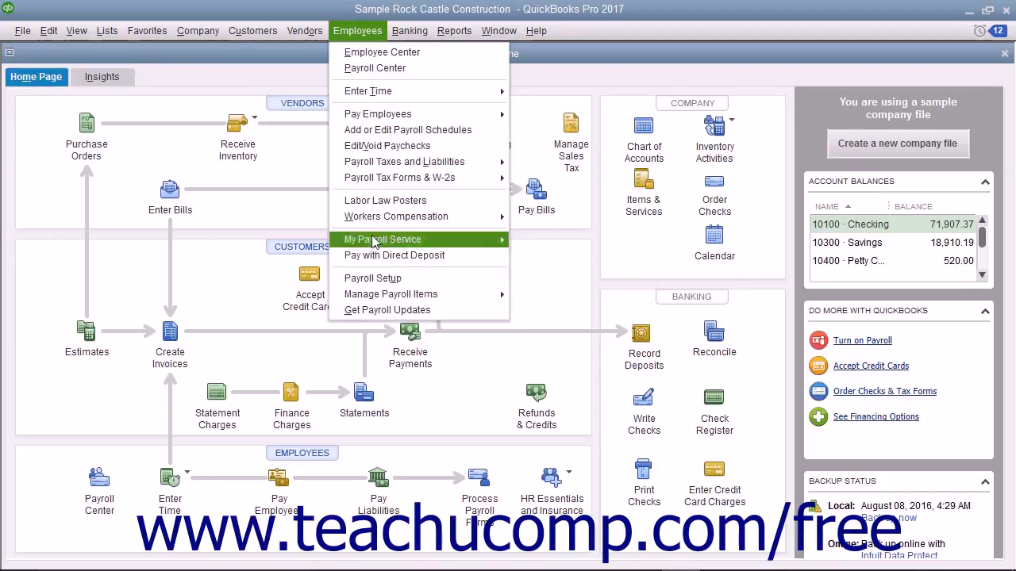
pyautogui.click(357, 30)
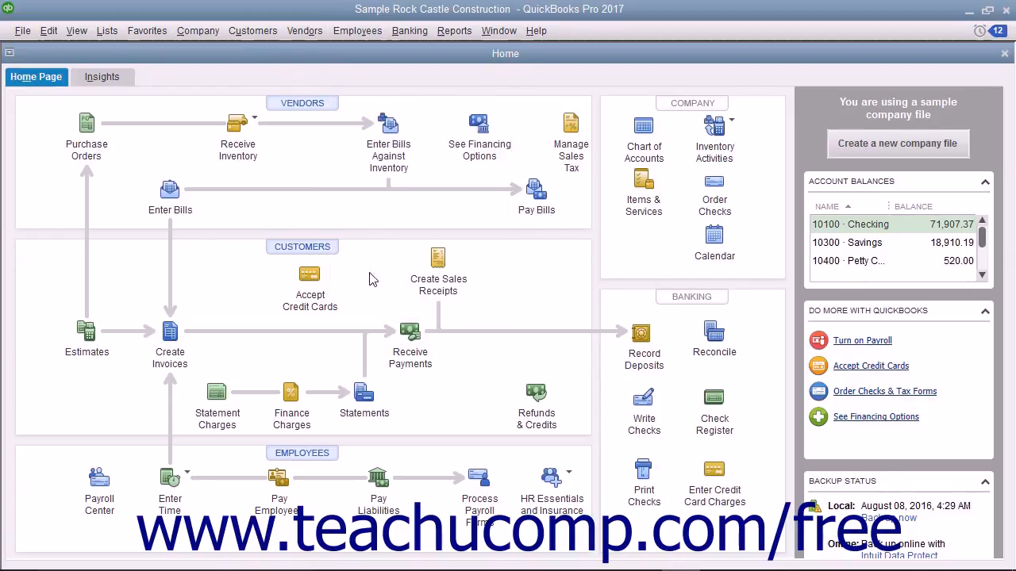
# Close the Rock Castle Construction Home Page window
pyautogui.click(862, 340)
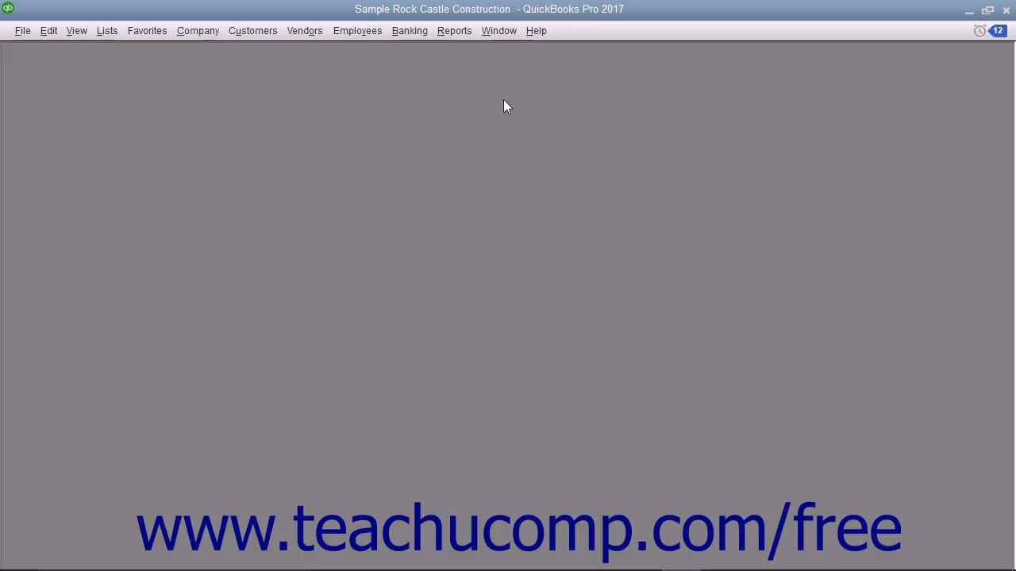
# Open Company > My Company to view Rock Castle Construction's company information
pyautogui.click(198, 31)
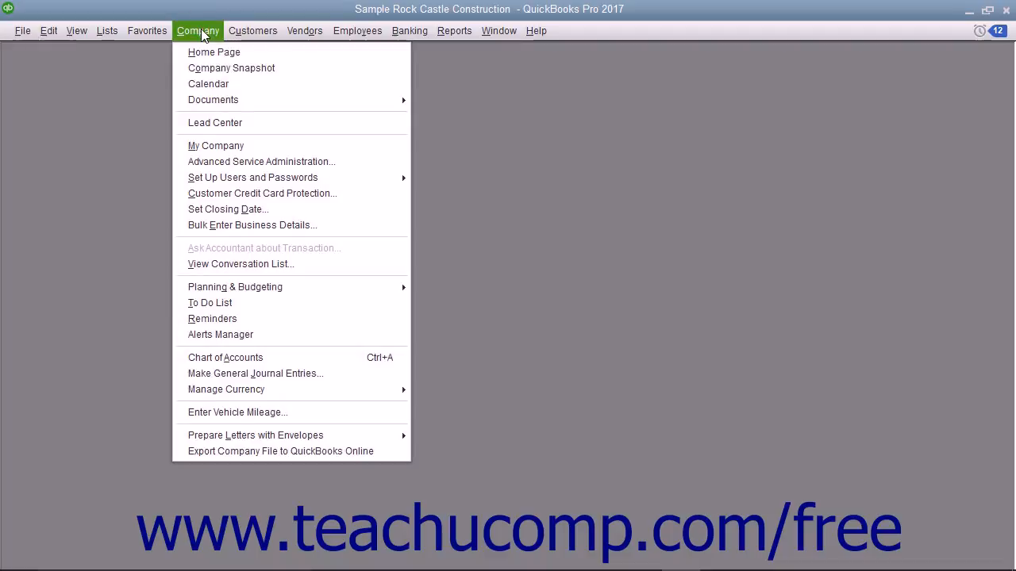
pyautogui.click(215, 145)
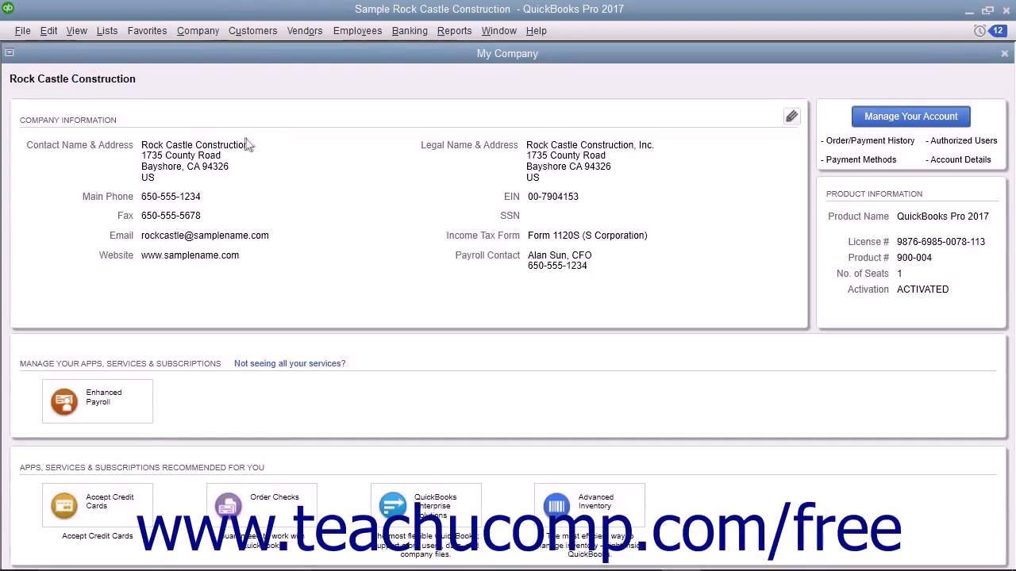
pyautogui.moveTo(312, 137)
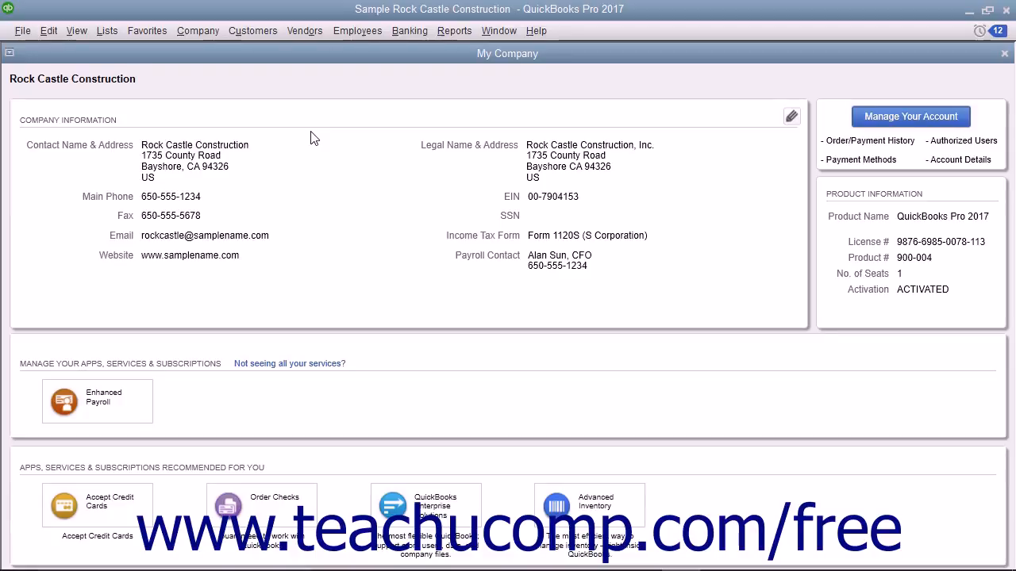
pyautogui.moveTo(650, 123)
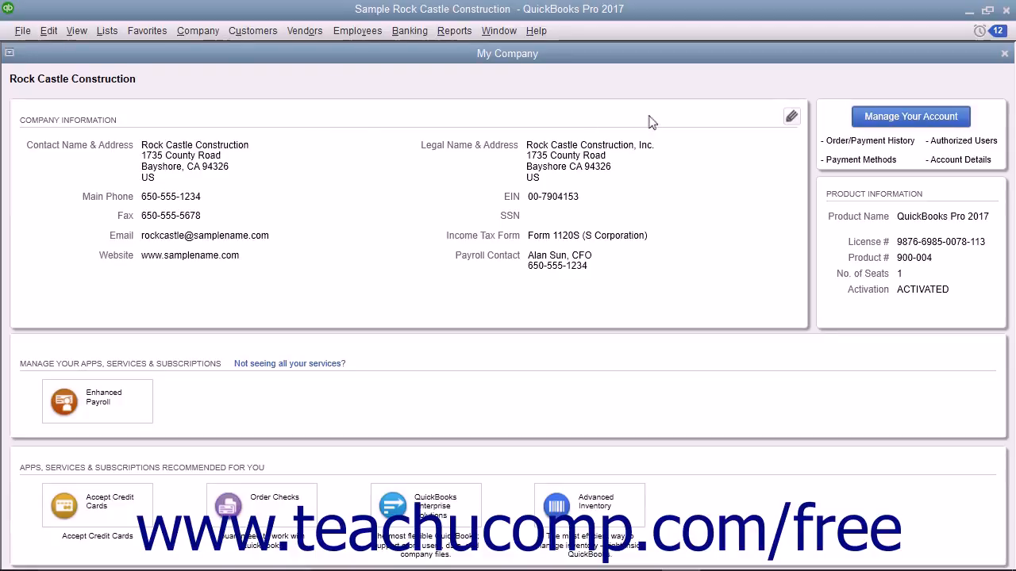
pyautogui.moveTo(410, 30)
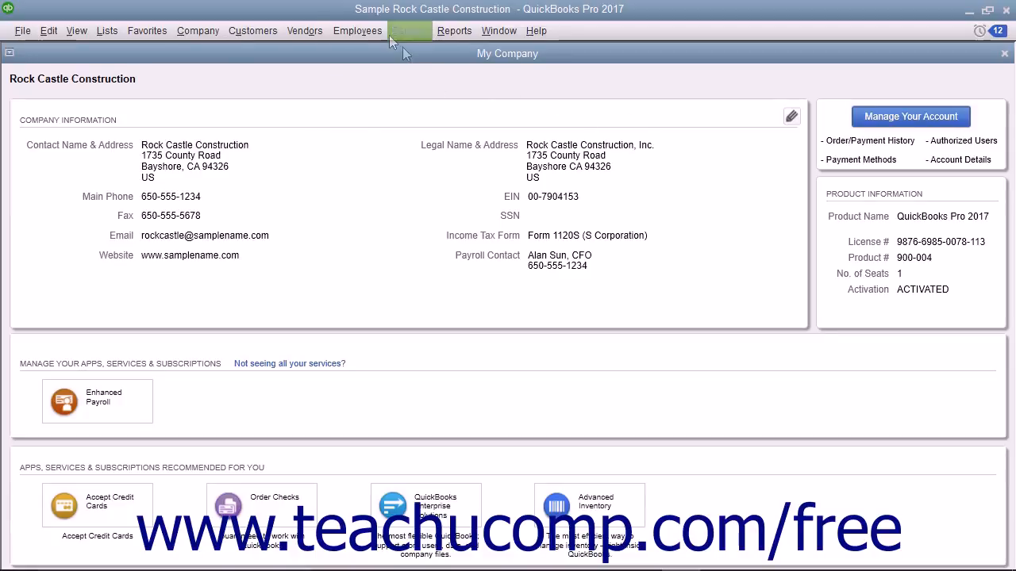
# Open the Employee Center and expand the Manage Employee Information drop-down
pyautogui.click(357, 31)
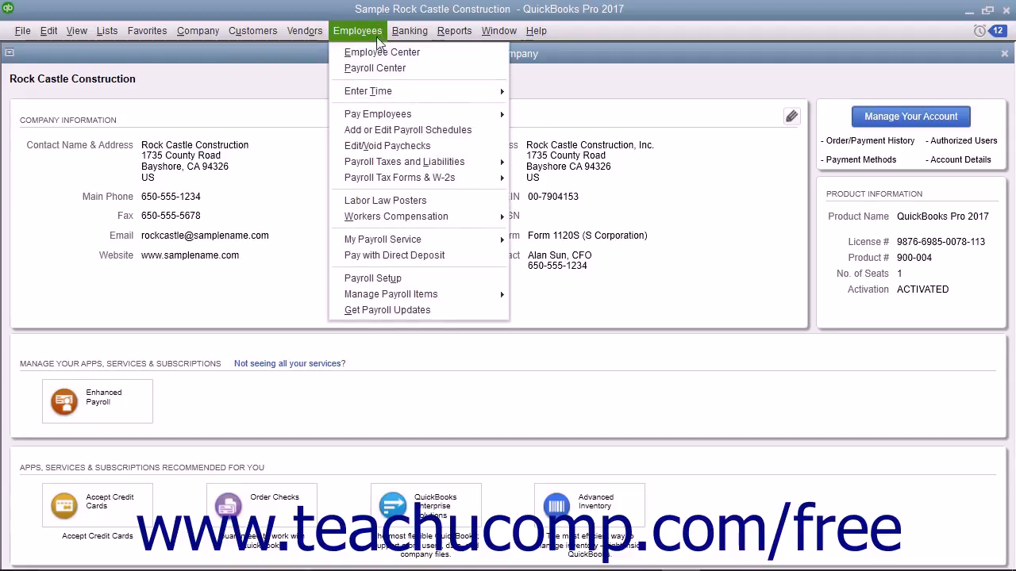
pyautogui.click(382, 52)
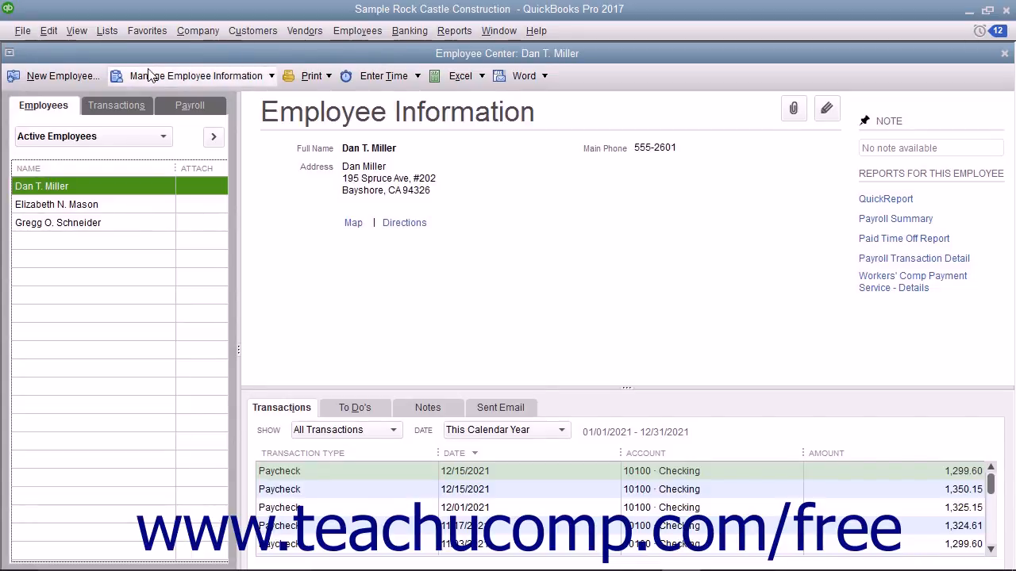
pyautogui.click(193, 76)
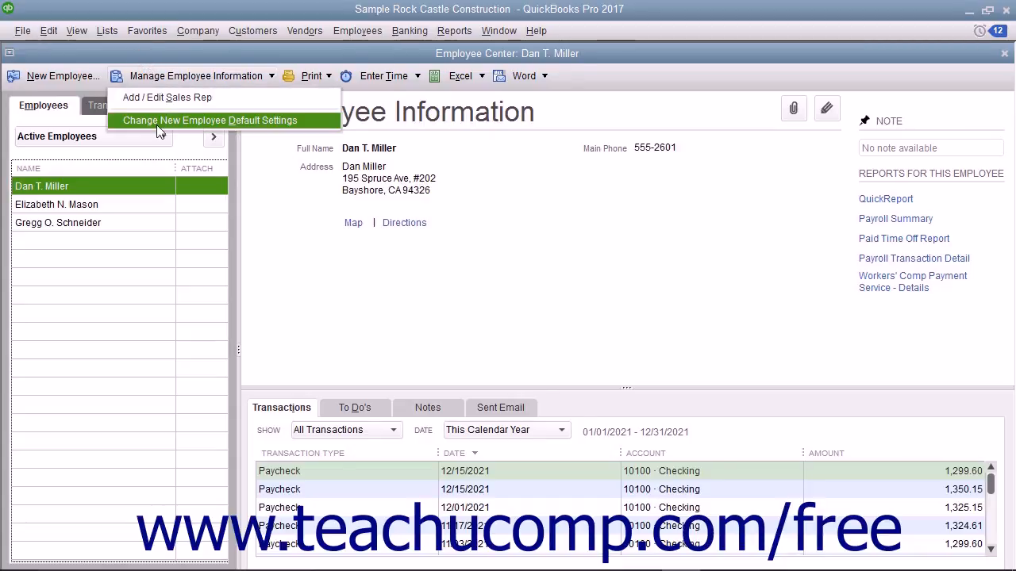
pyautogui.click(209, 119)
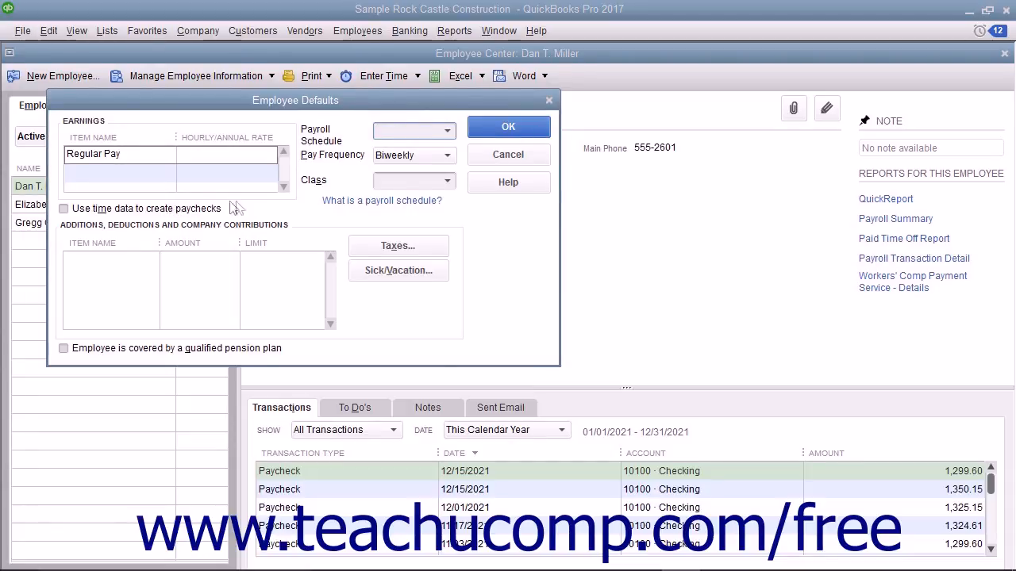
pyautogui.click(507, 154)
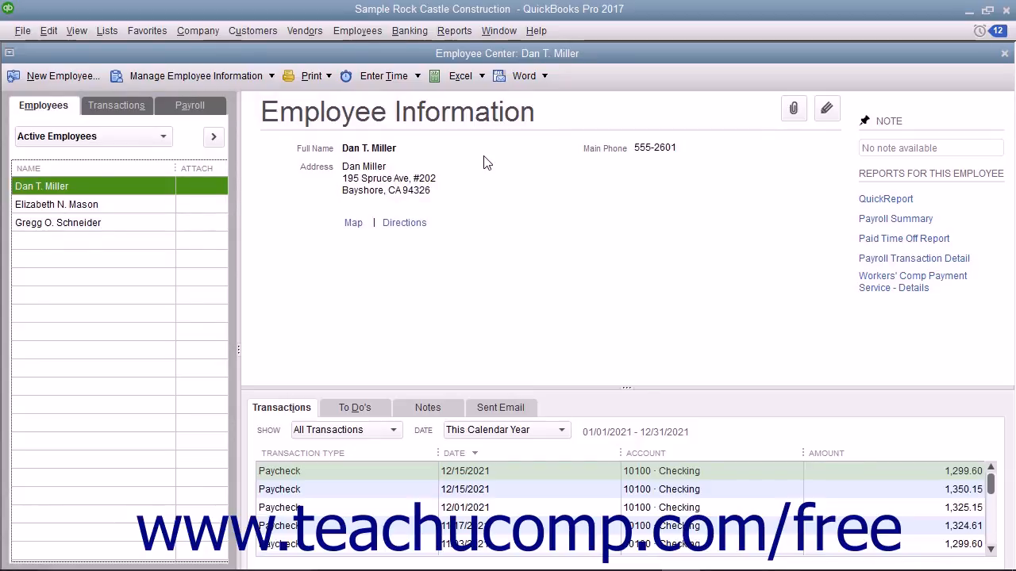
# Open Lists > Payroll Item List showing salary, wage, deduction and tax items
pyautogui.click(106, 30)
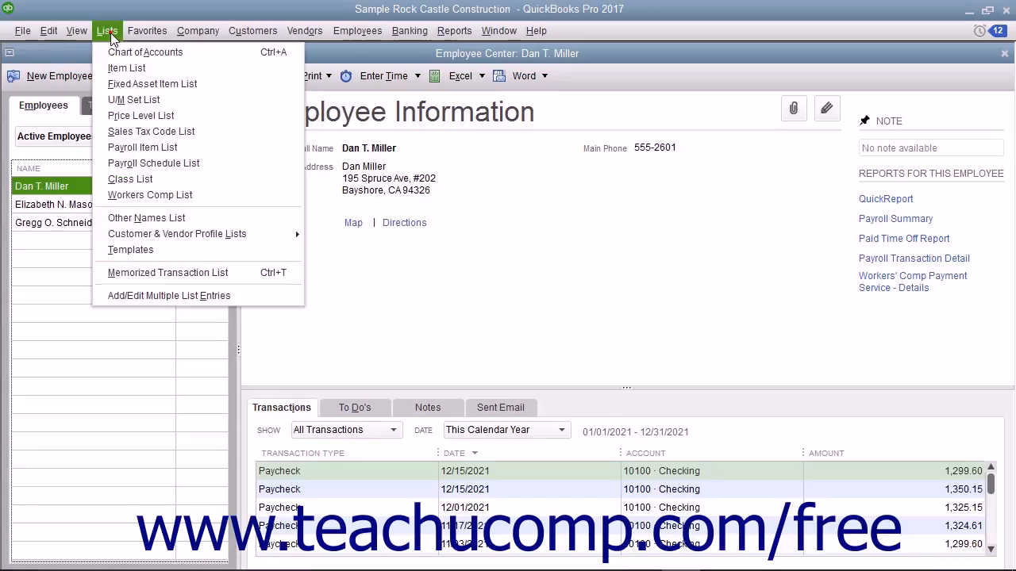
pyautogui.click(142, 147)
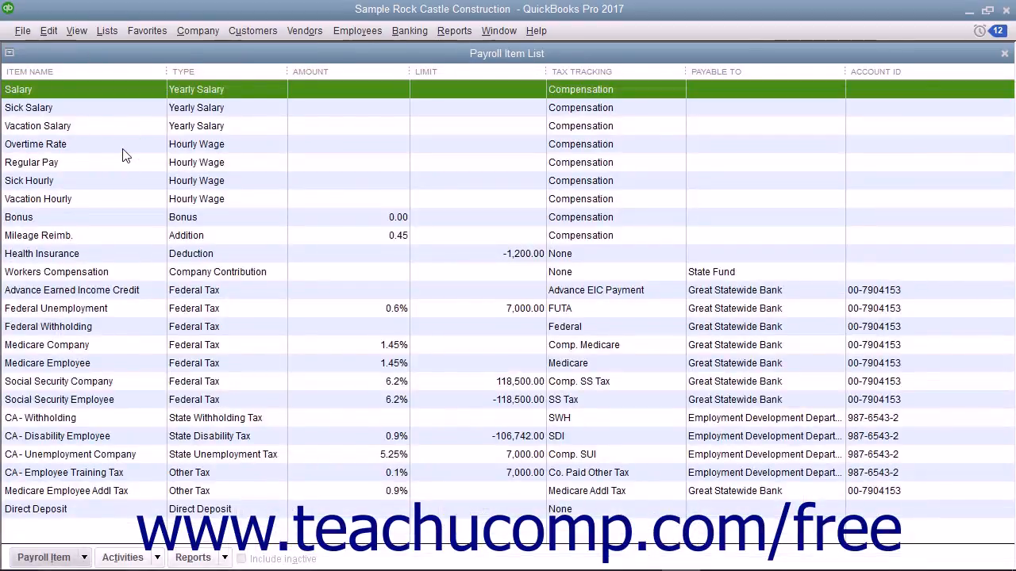